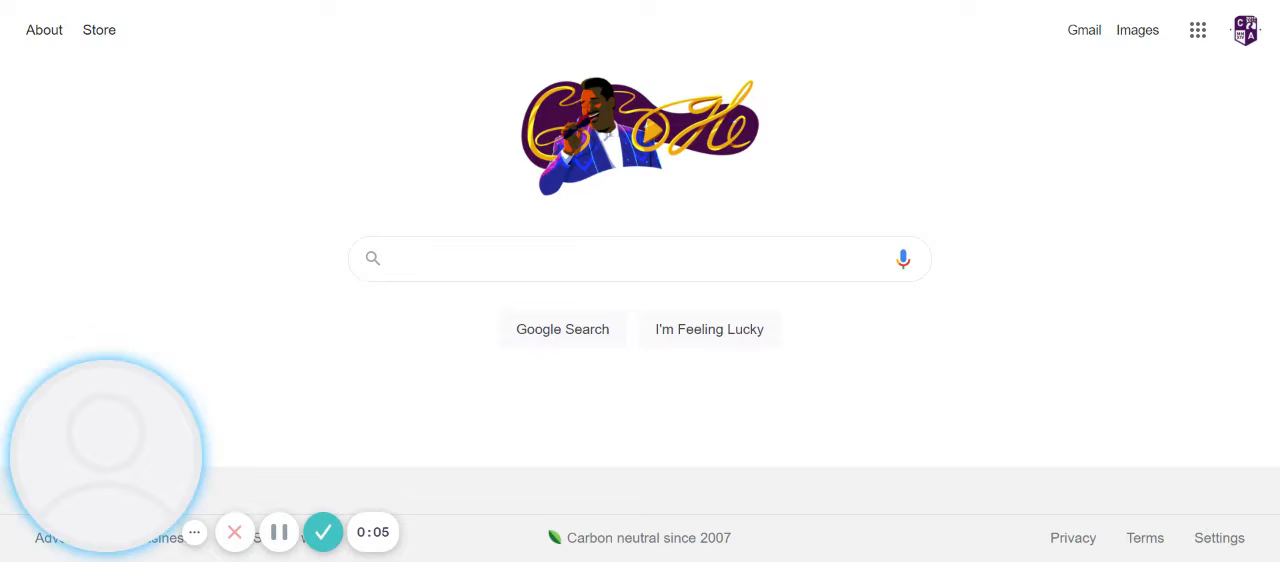
Place the cursor in the Google homepage search box
{"action": "left_click", "coordinate": [640, 258]}
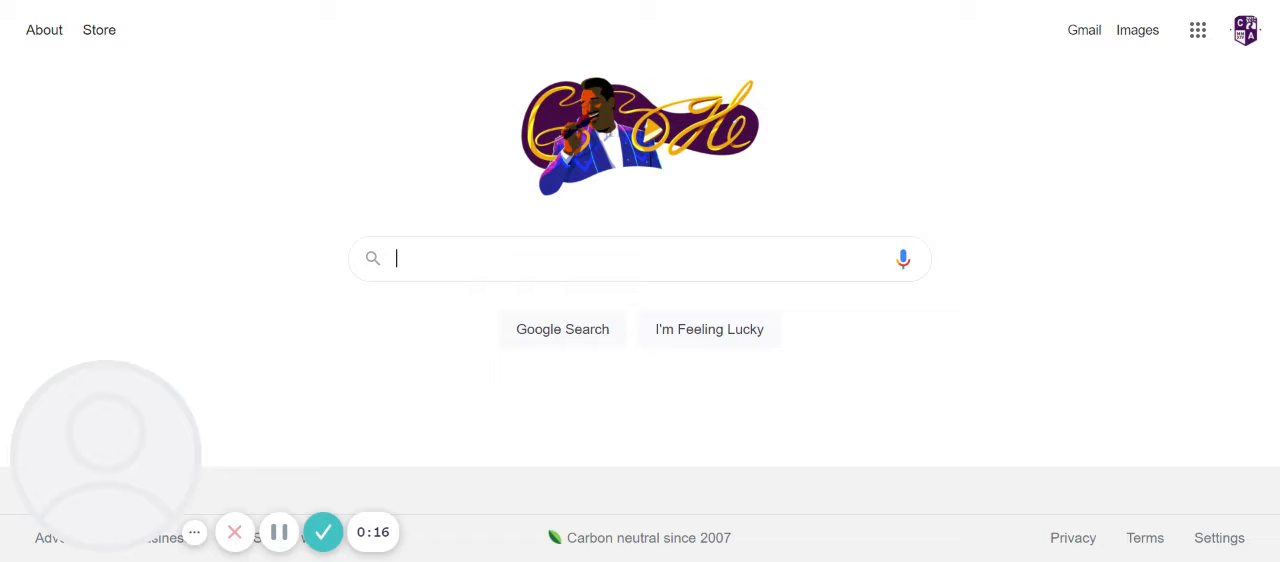
Search Google for "Cisco webex"
{"action": "type", "text": "C"}
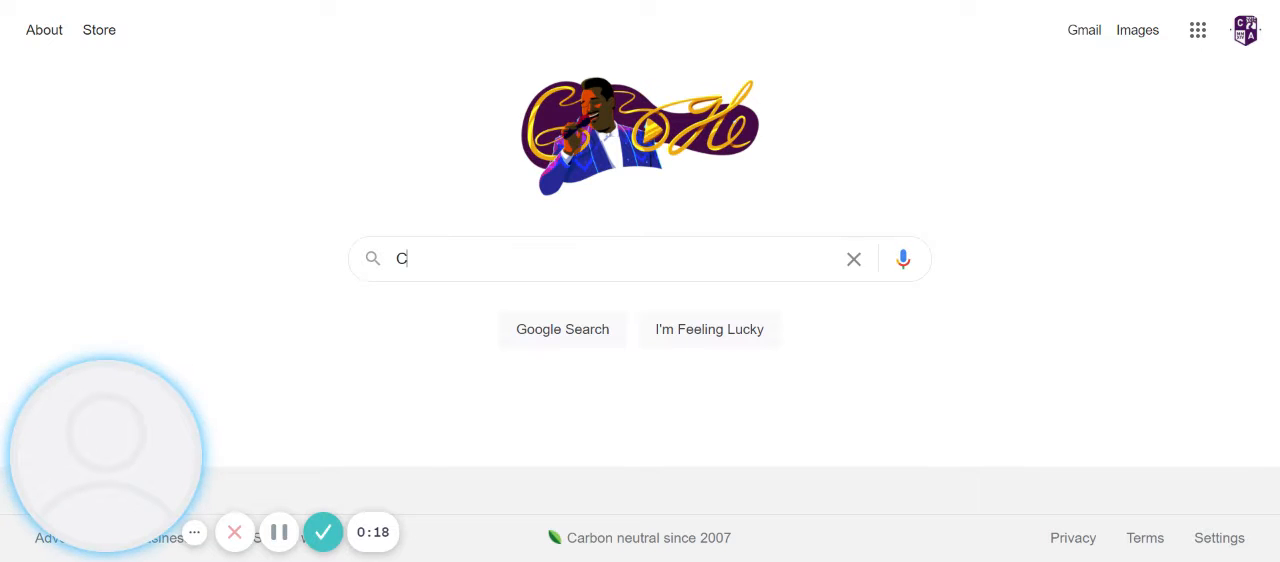
{"action": "type", "text": "Cisco webex"}
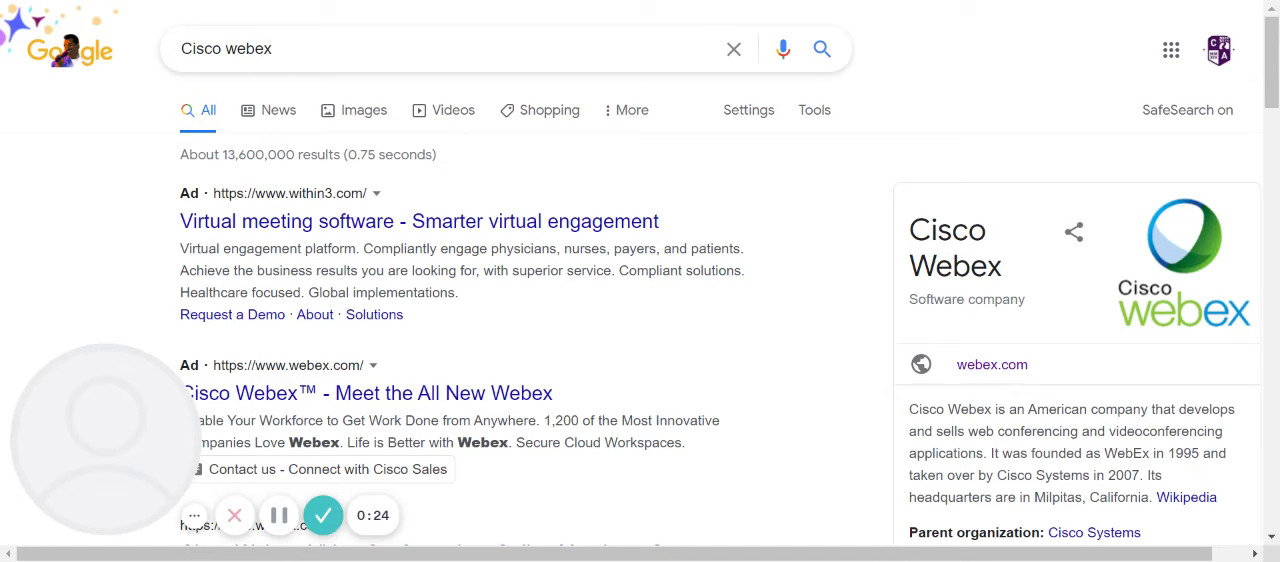
Scroll through the Cisco Webex results to the official webex.com site
{"action": "scroll", "scroll_direction": "down", "scroll_amount": 3}
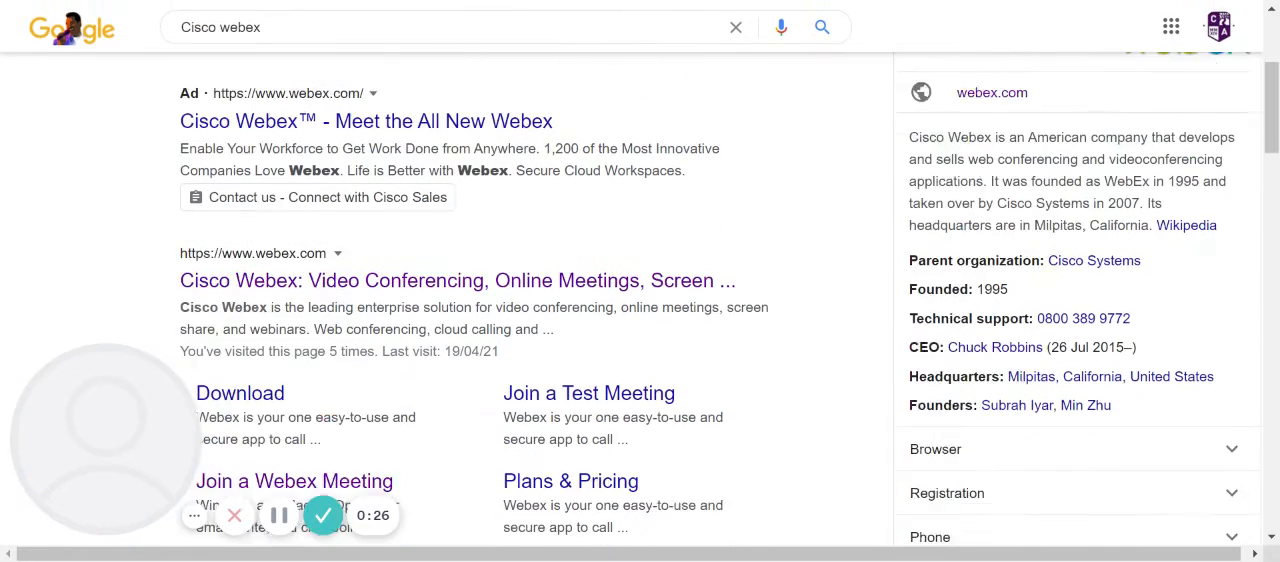
{"action": "scroll", "scroll_direction": "down", "scroll_amount": 3}
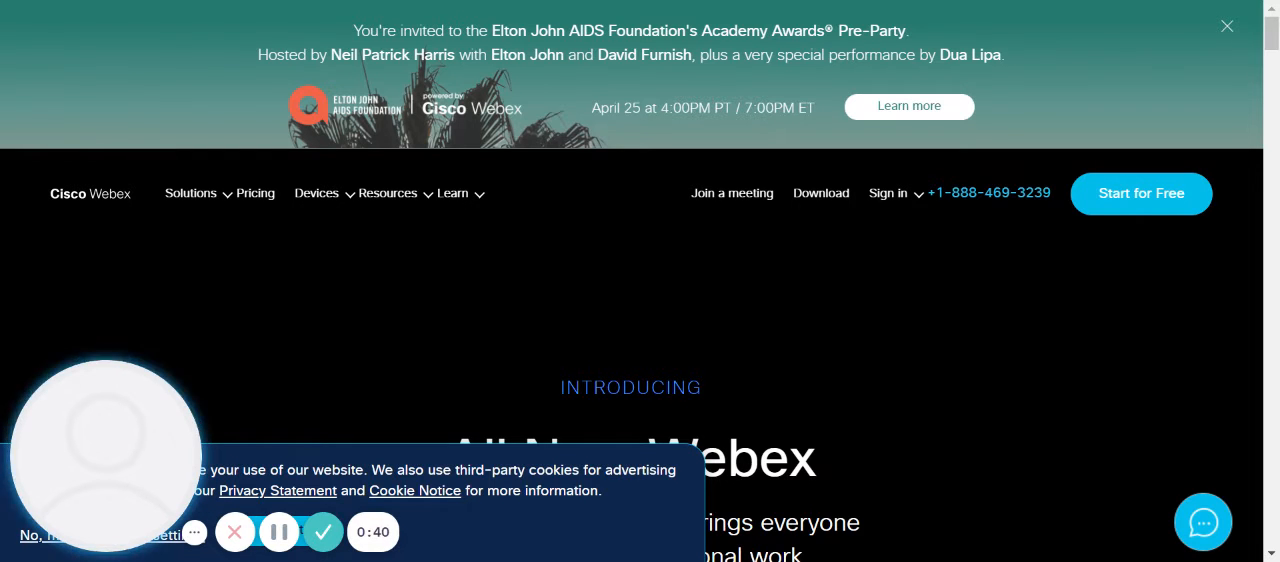
{"action": "mouse_move", "coordinate": [797, 151]}
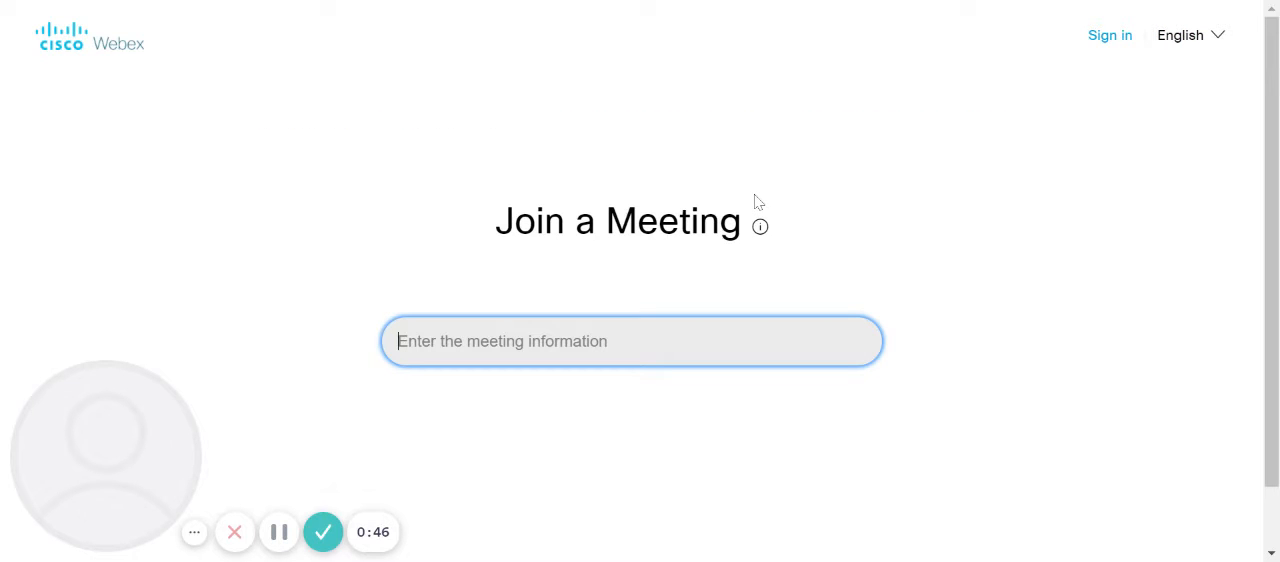
{"action": "mouse_move", "coordinate": [770, 186]}
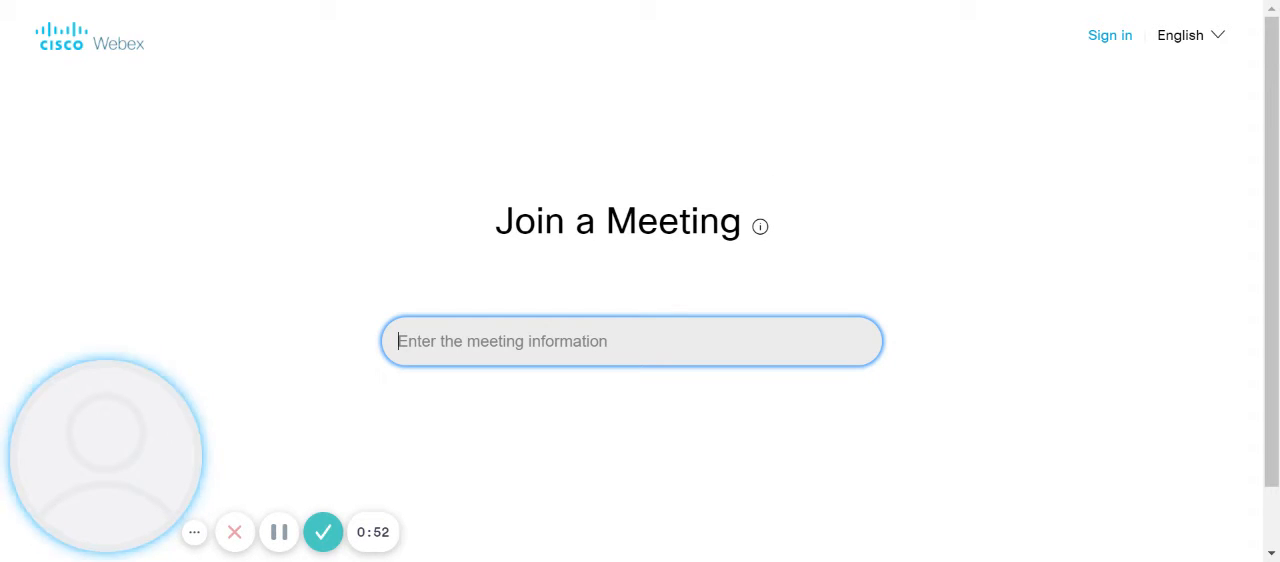
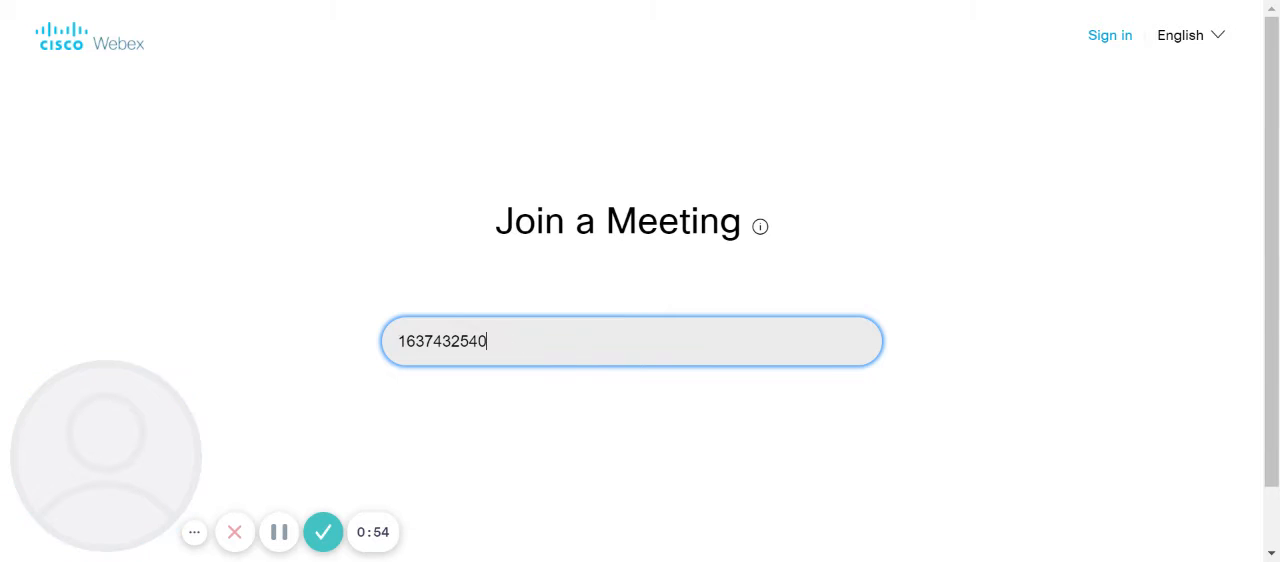
{"action": "mouse_move", "coordinate": [520, 388]}
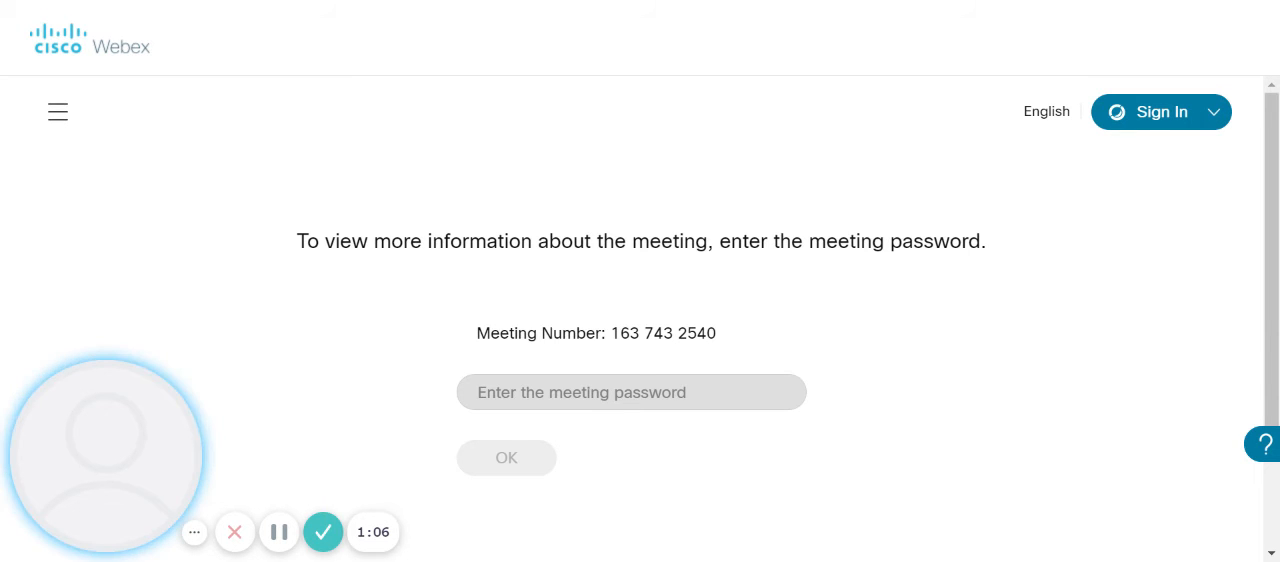
{"action": "left_click", "coordinate": [631, 392]}
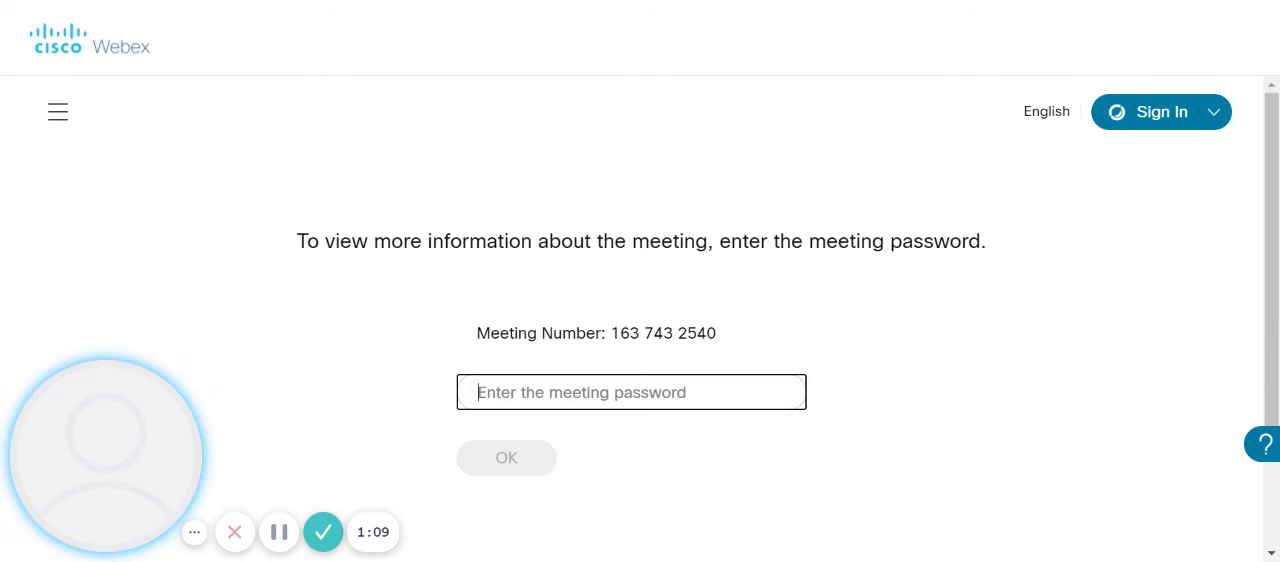